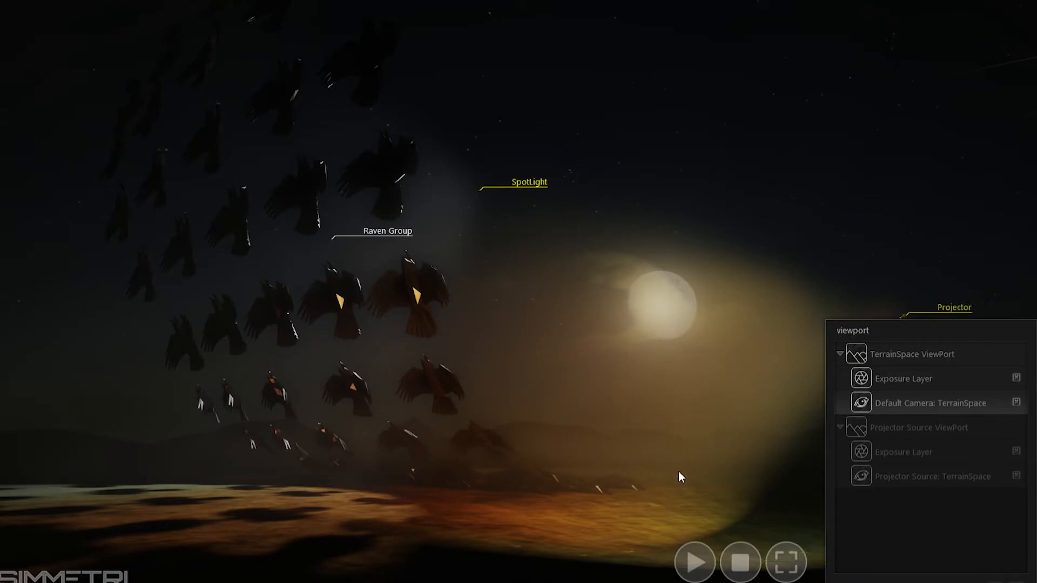
- Play the scene so the raven flock flies past the spotlight beam and glowing moon
click(694, 563)
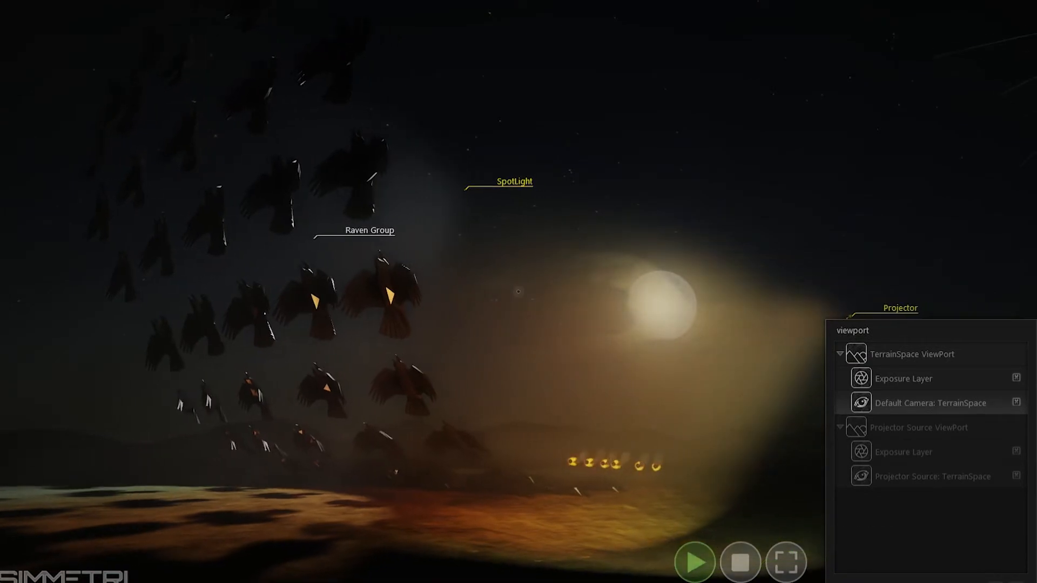